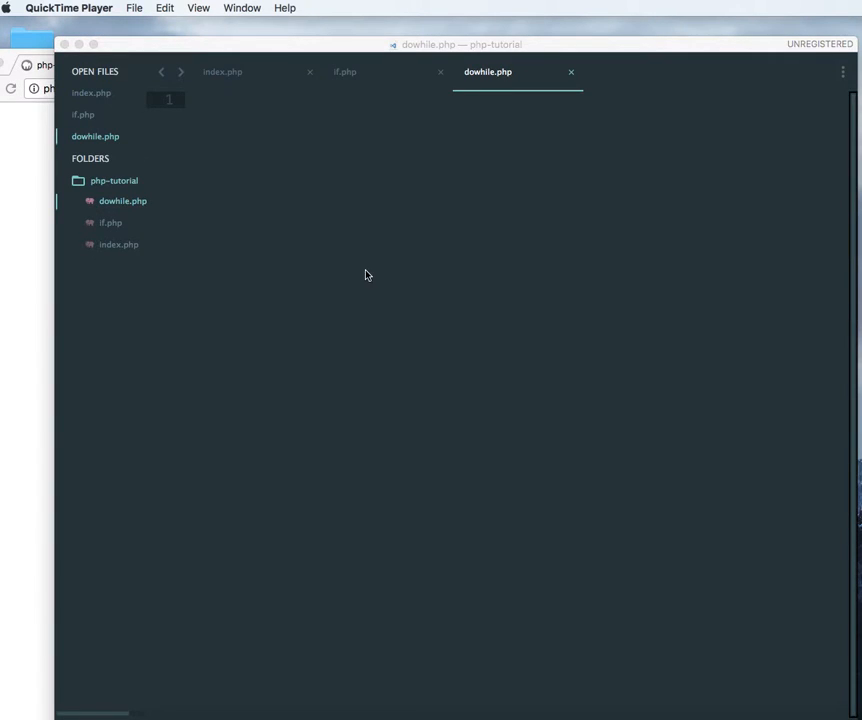
mouse_move(288, 144)
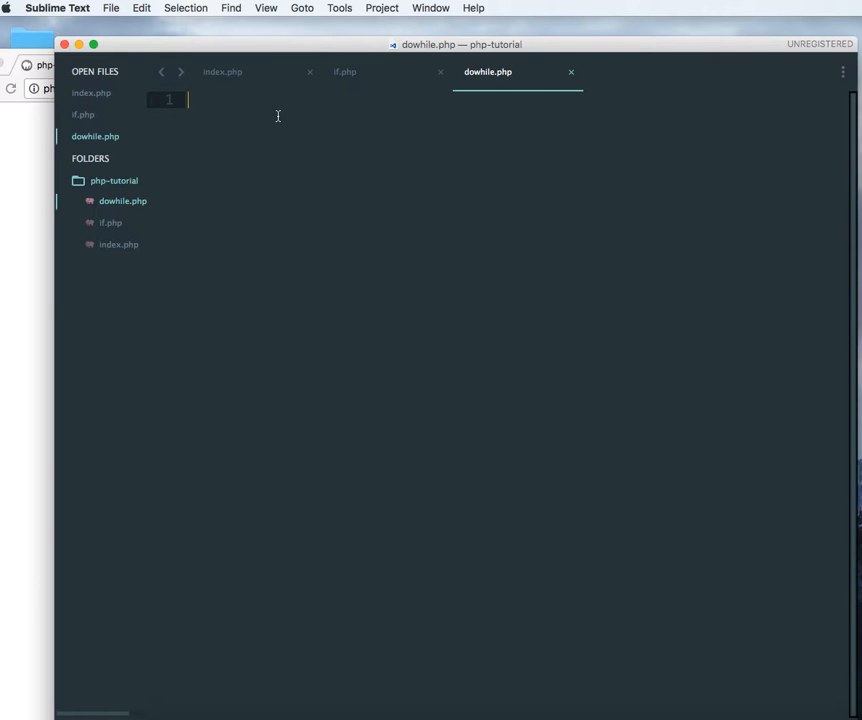
Write <?php ... ?> tags enclosing an empty do { } while (condition); skeleton
text(<?php)
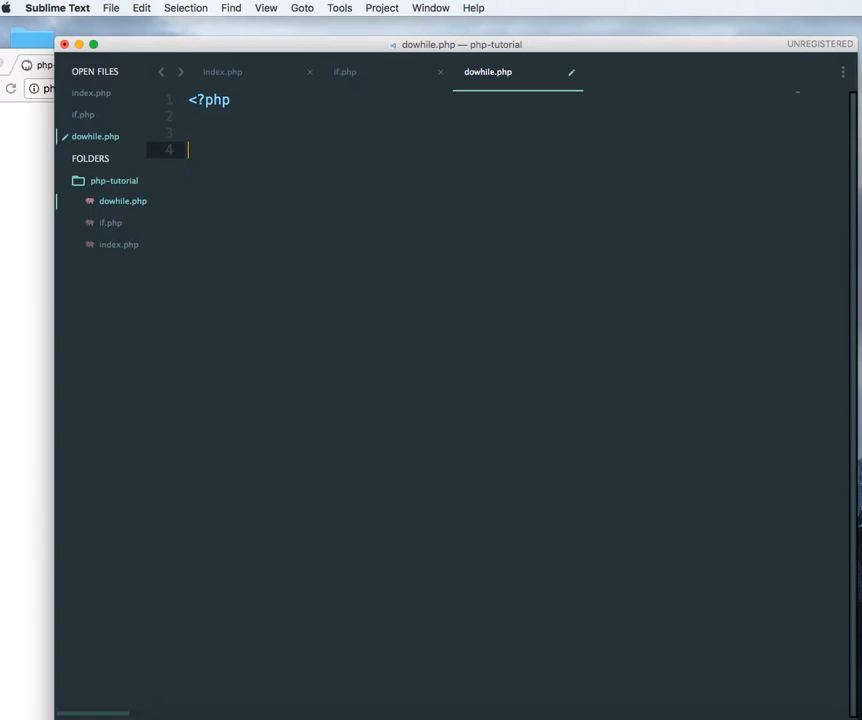
text(?>)
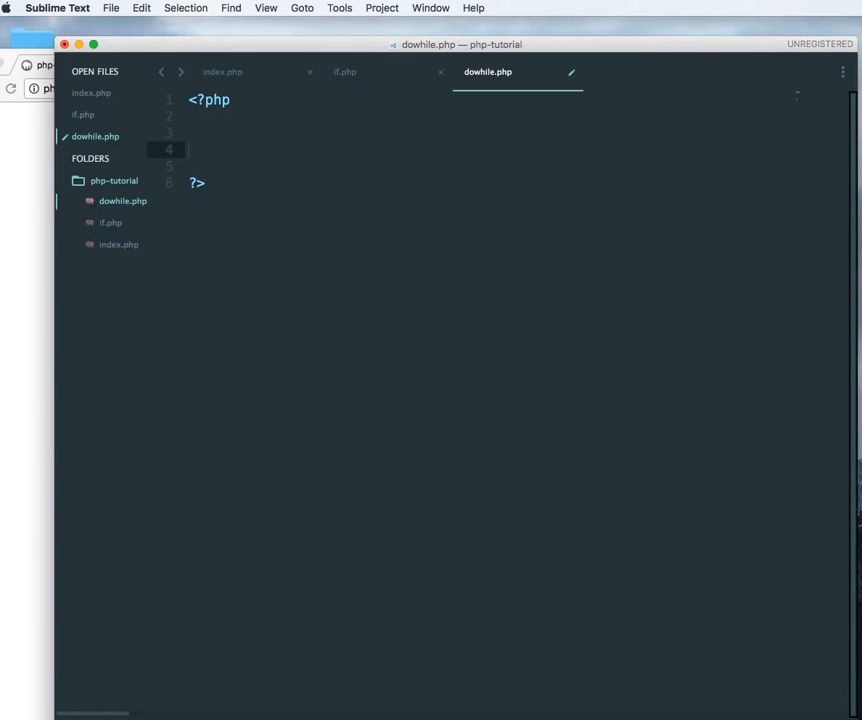
text(do)
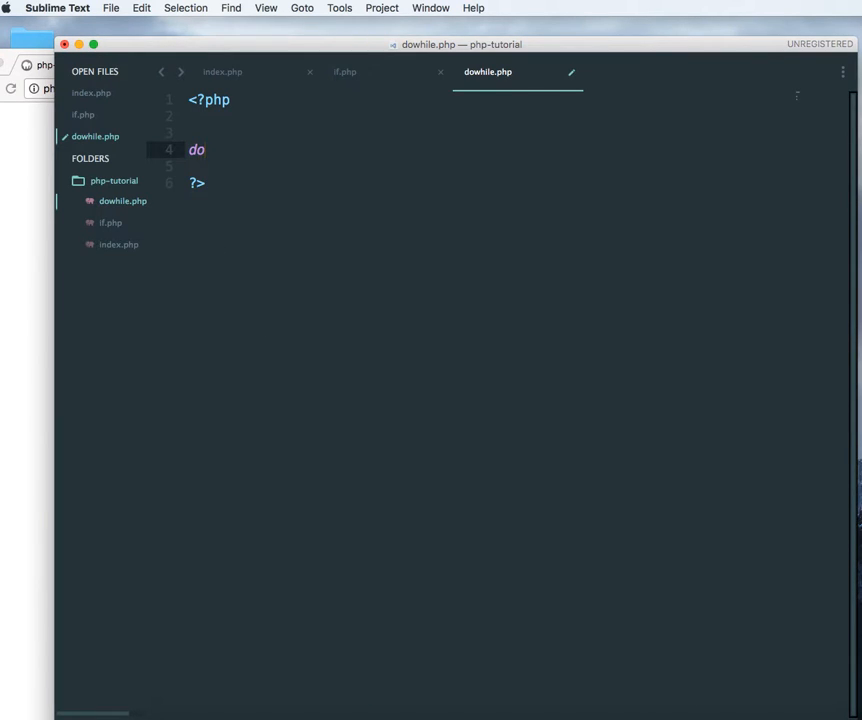
text(())
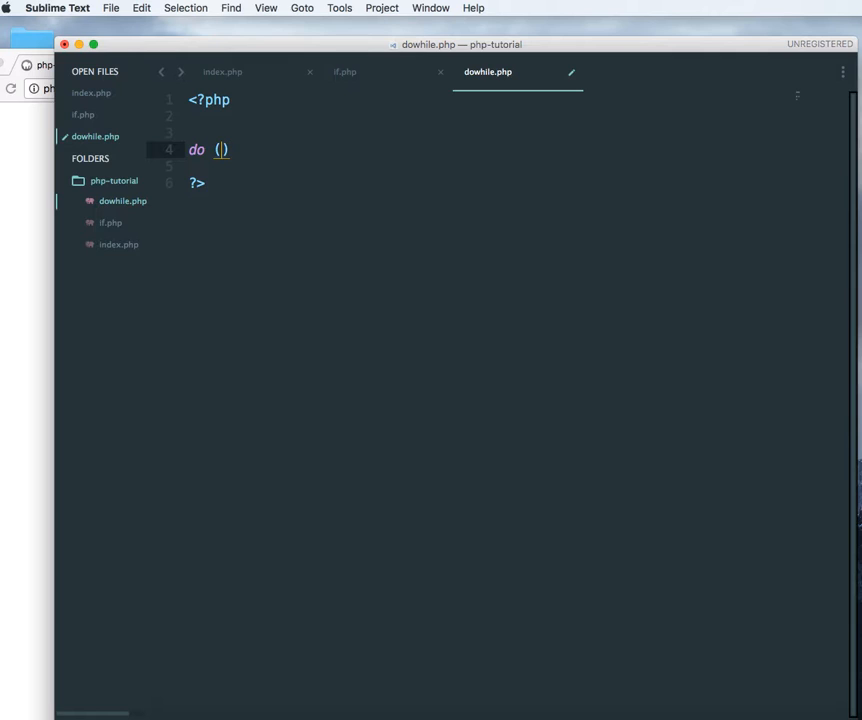
text(conditi)
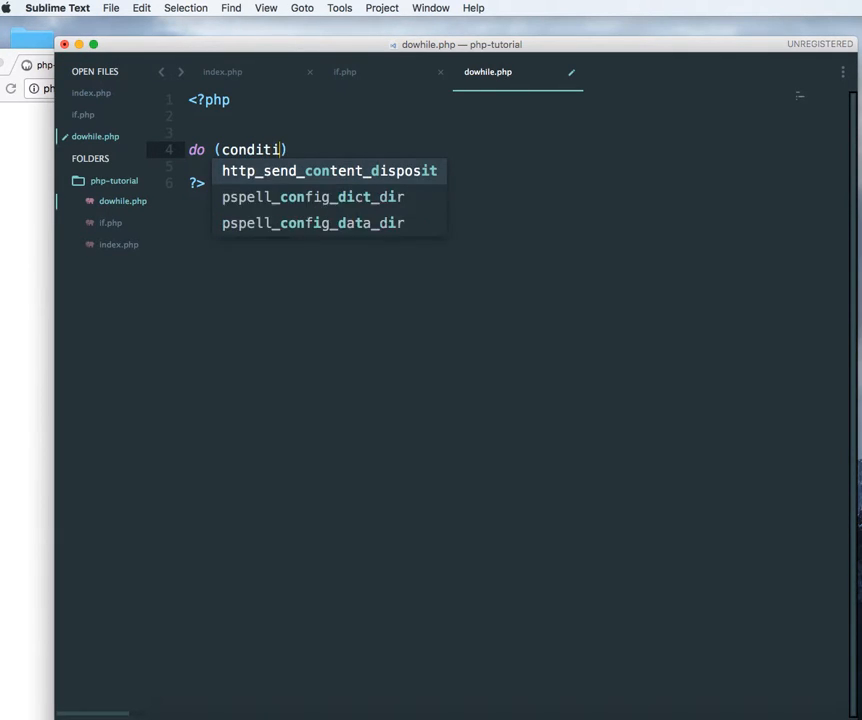
text(on)
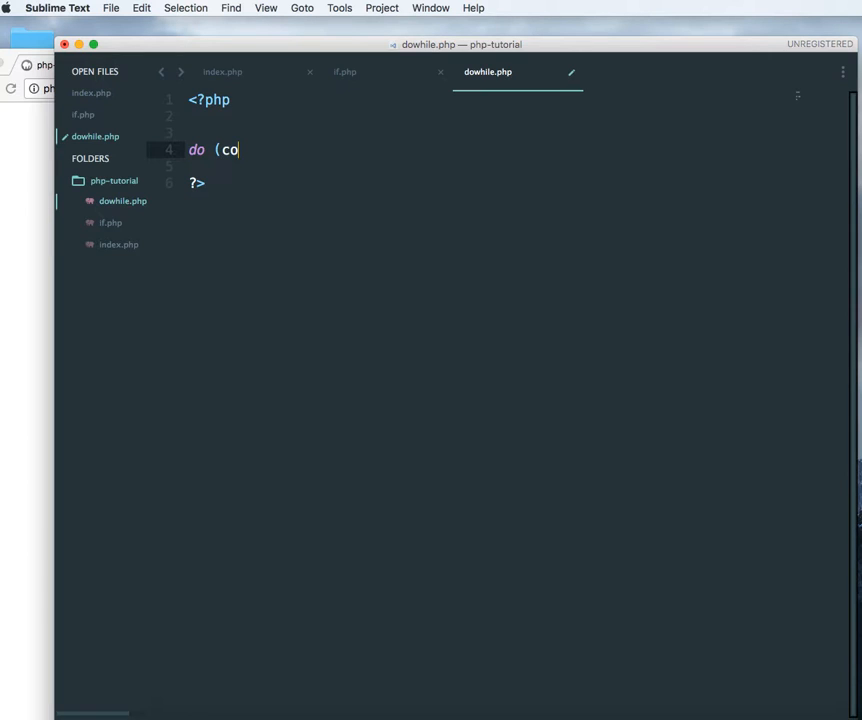
text({})
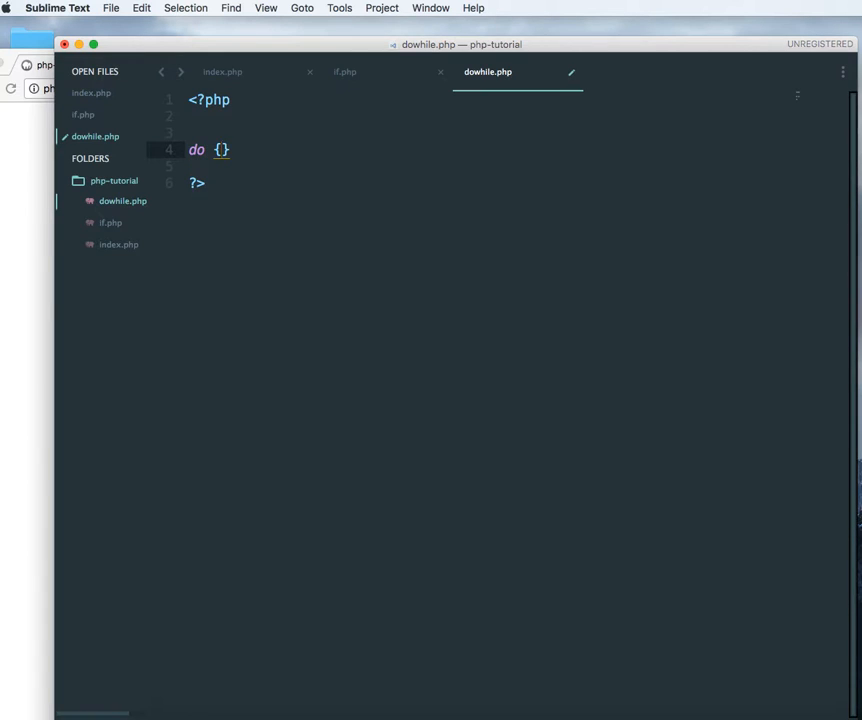
key(Enter)
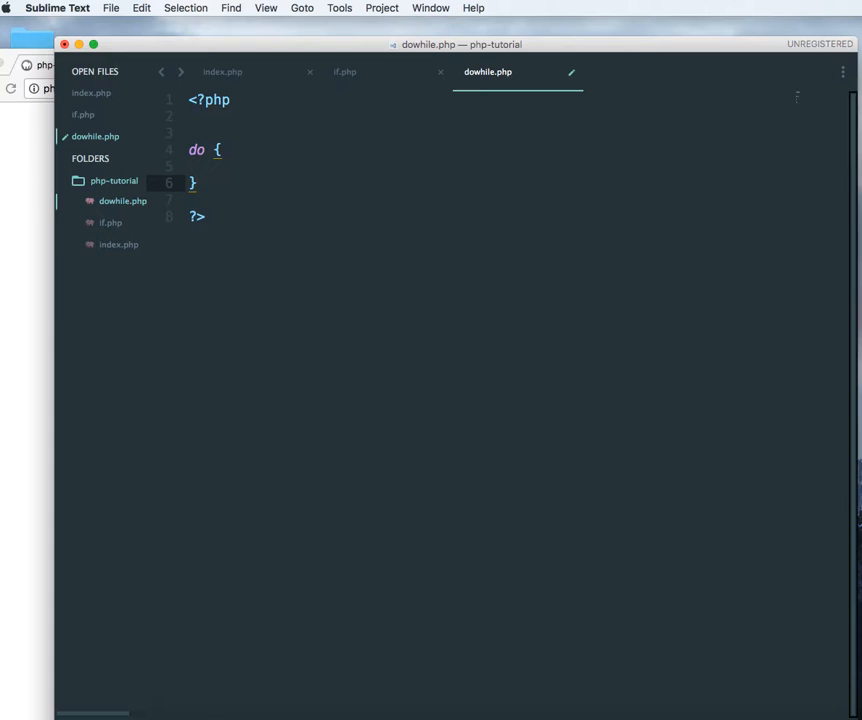
text(while ();)
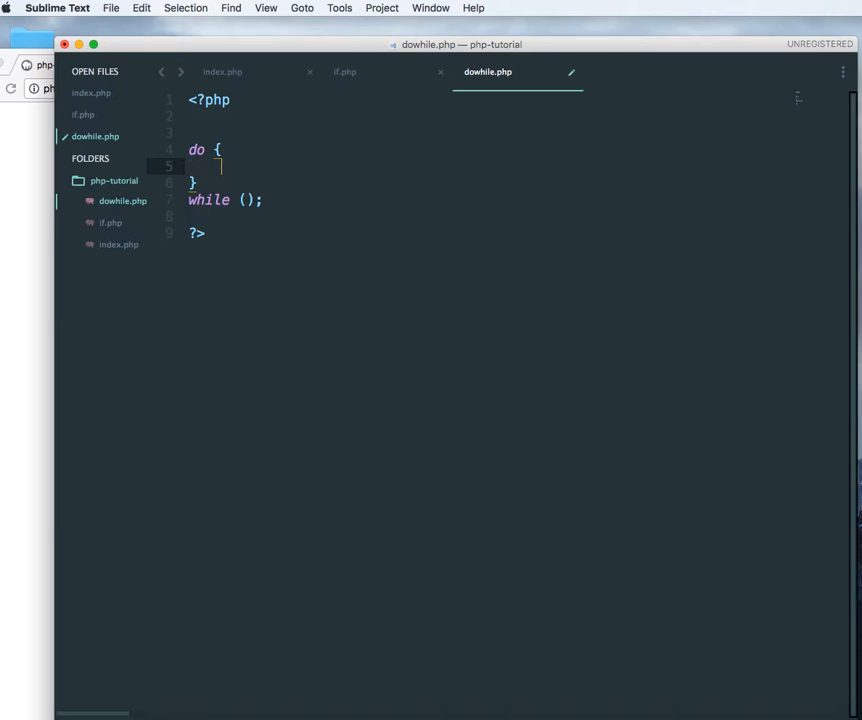
Initialize $i = 0 and have the loop body echo $i++ followed by a "<br />"
text(//cod)
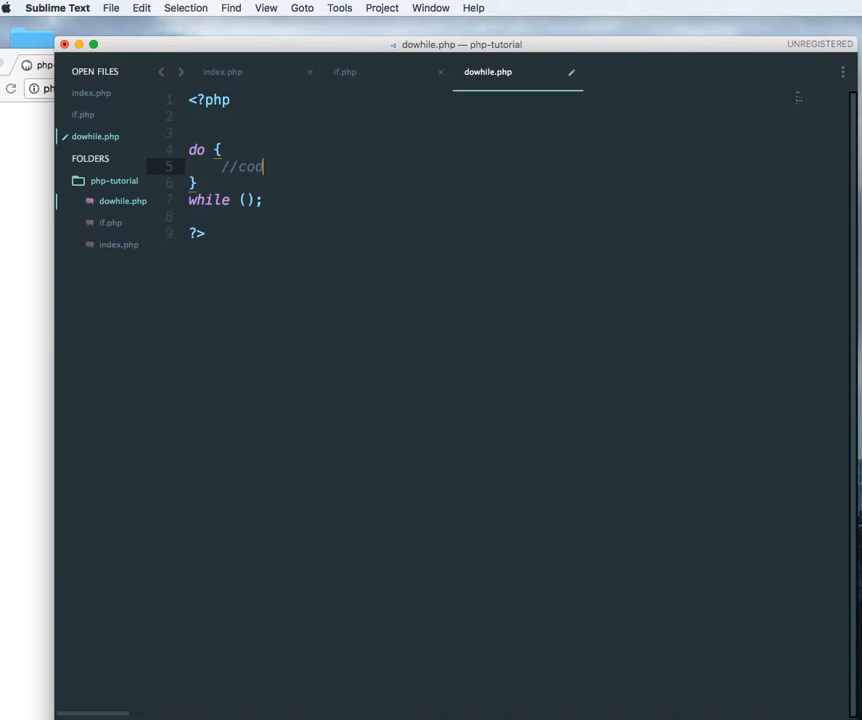
text(e)
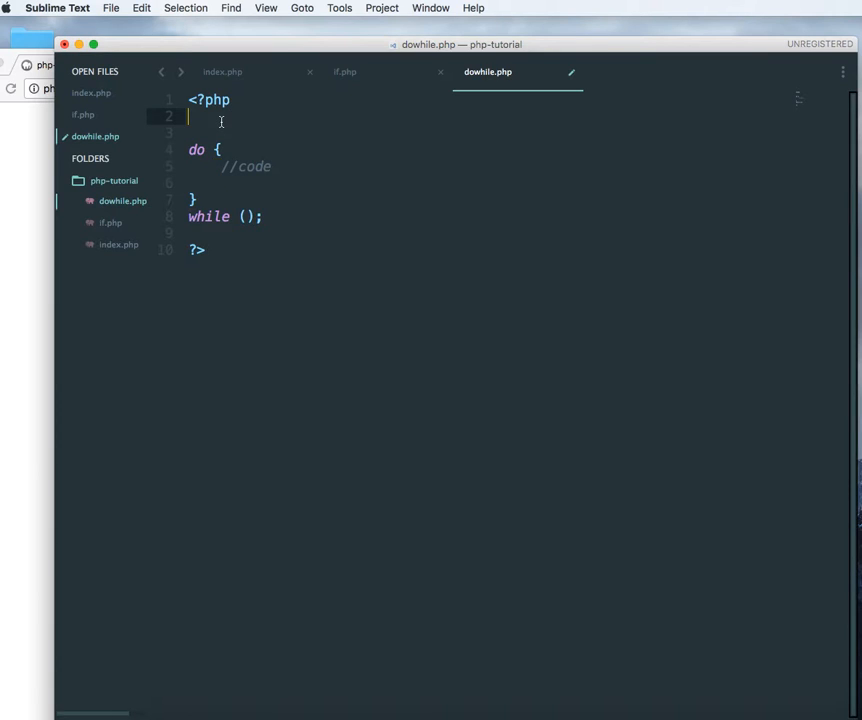
text($)
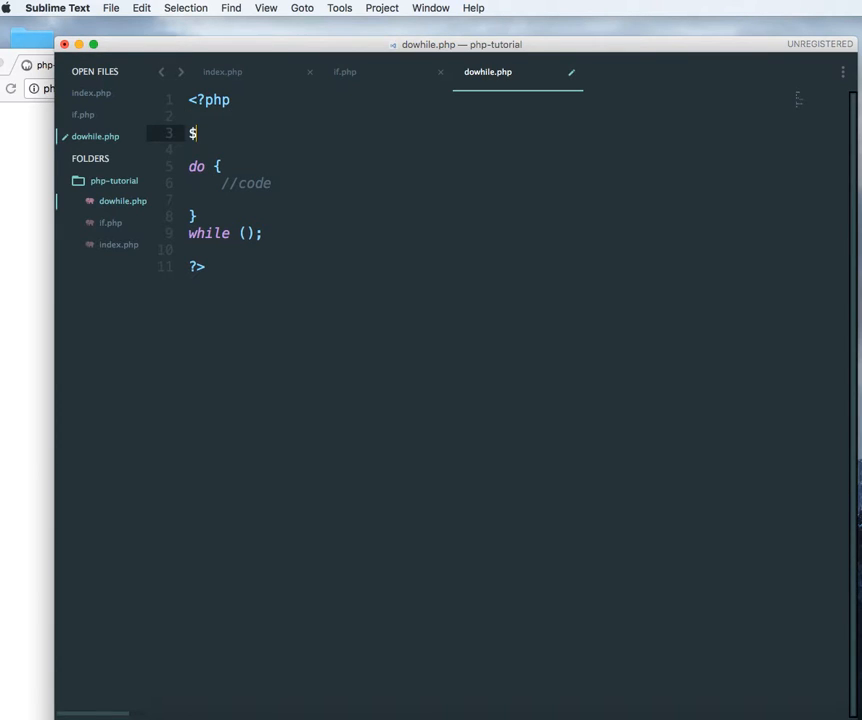
text(i = 0;)
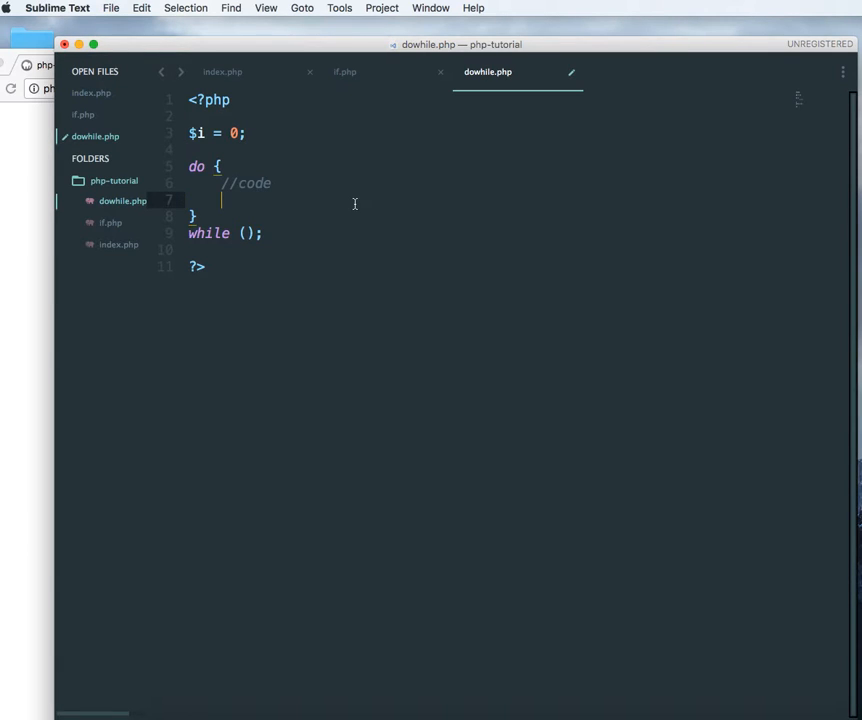
text($i++)
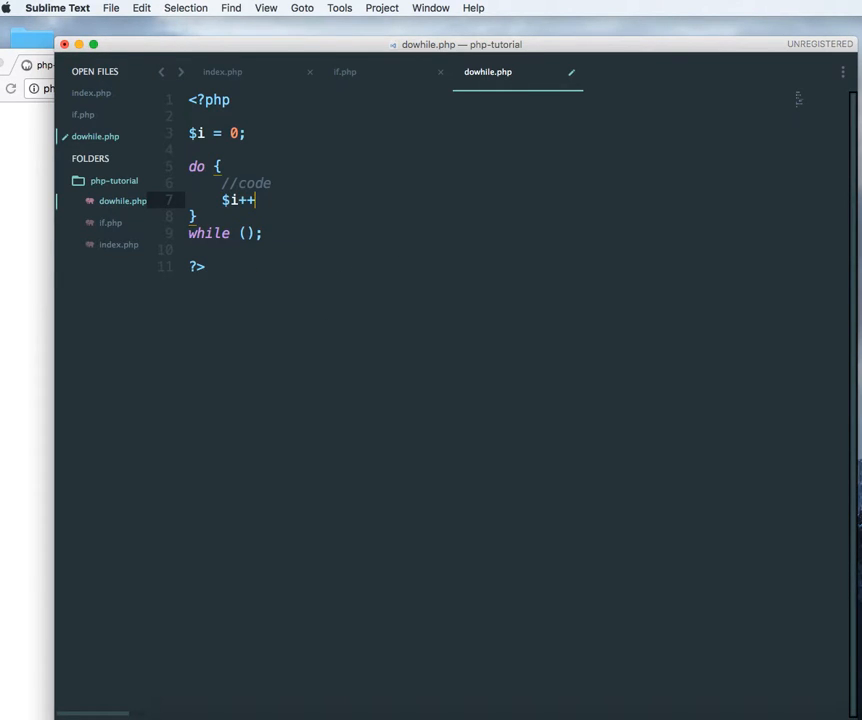
text(;)
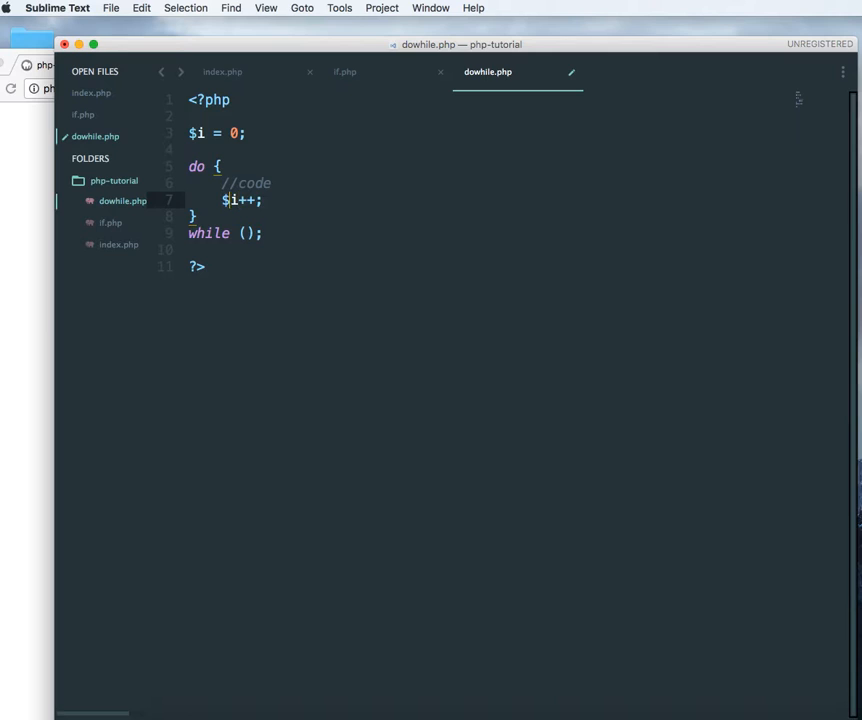
text(echo)
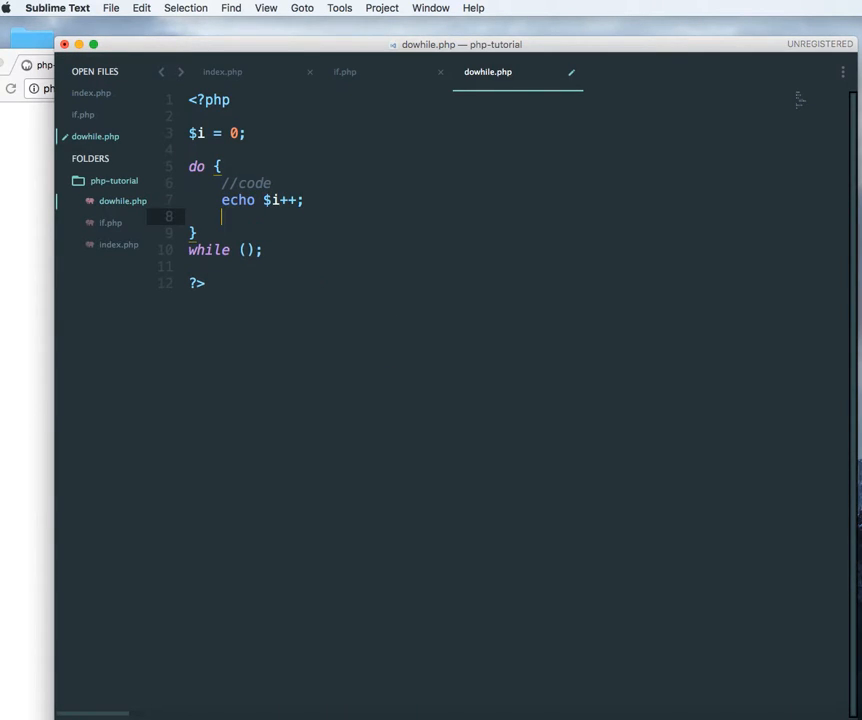
text(echo)
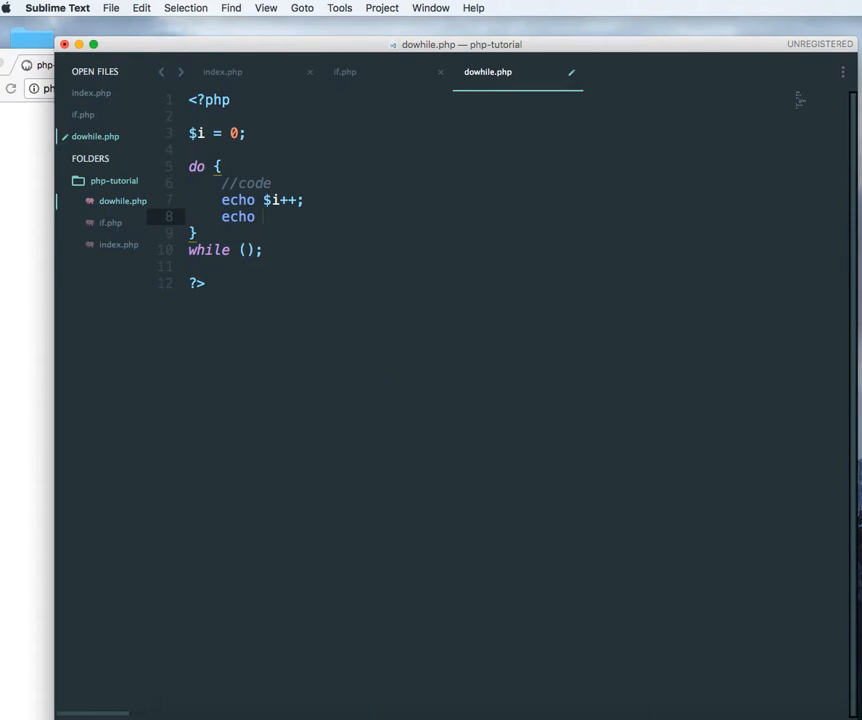
text("";)
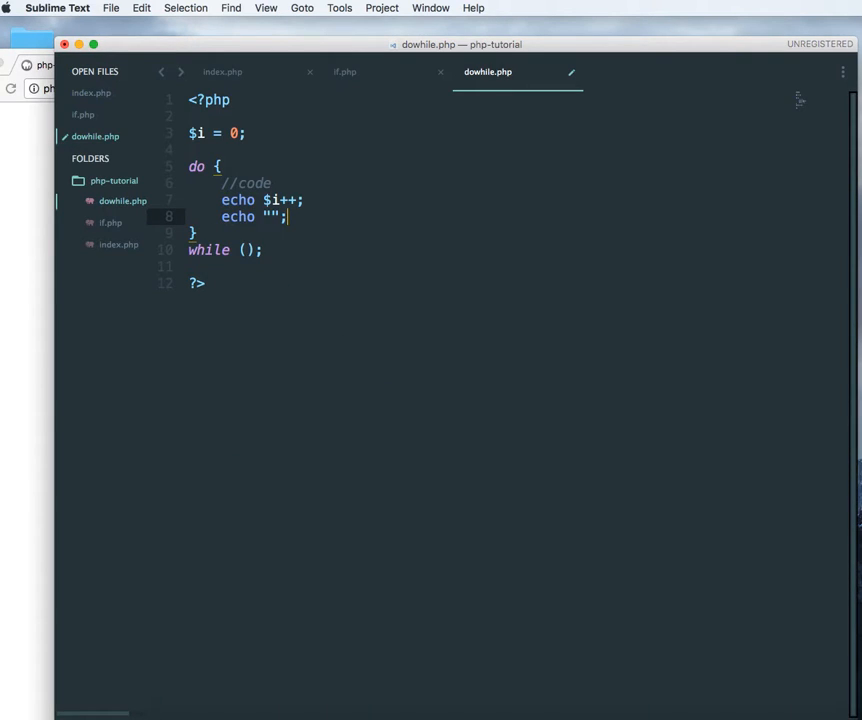
text(<br />)
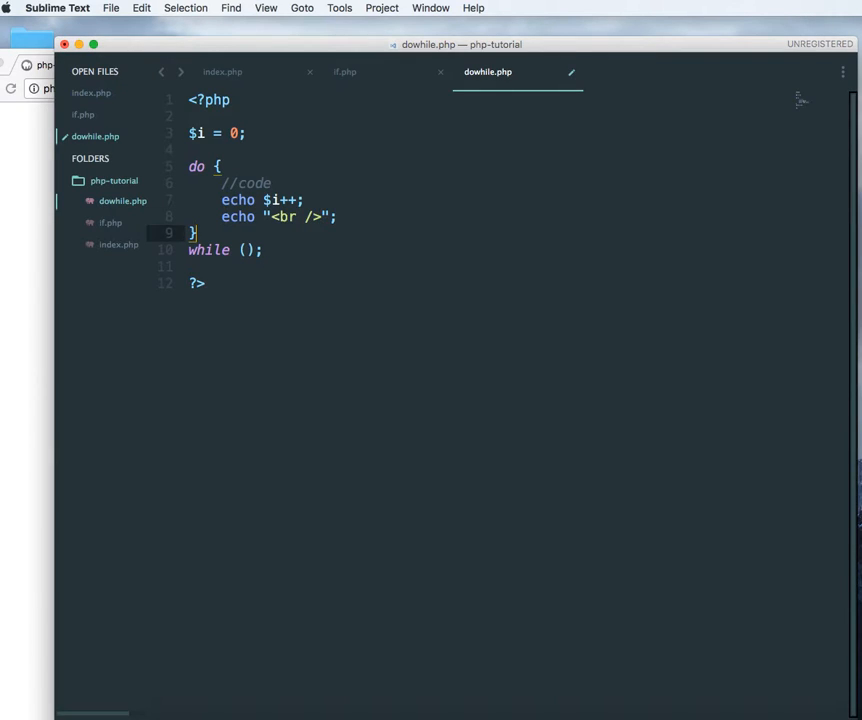
Set the do-while condition to $i < 10
click(244, 250)
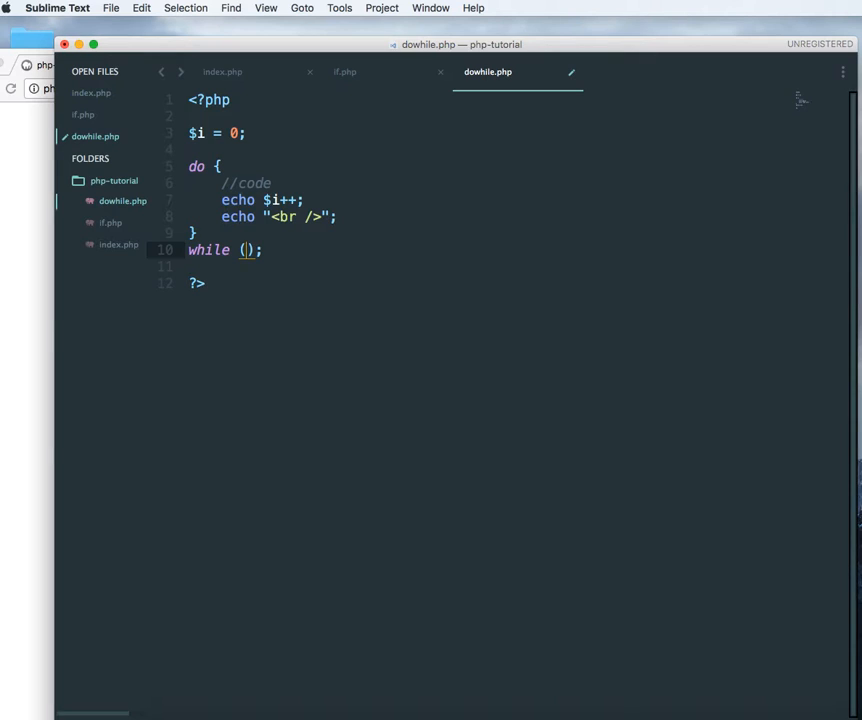
text($i)
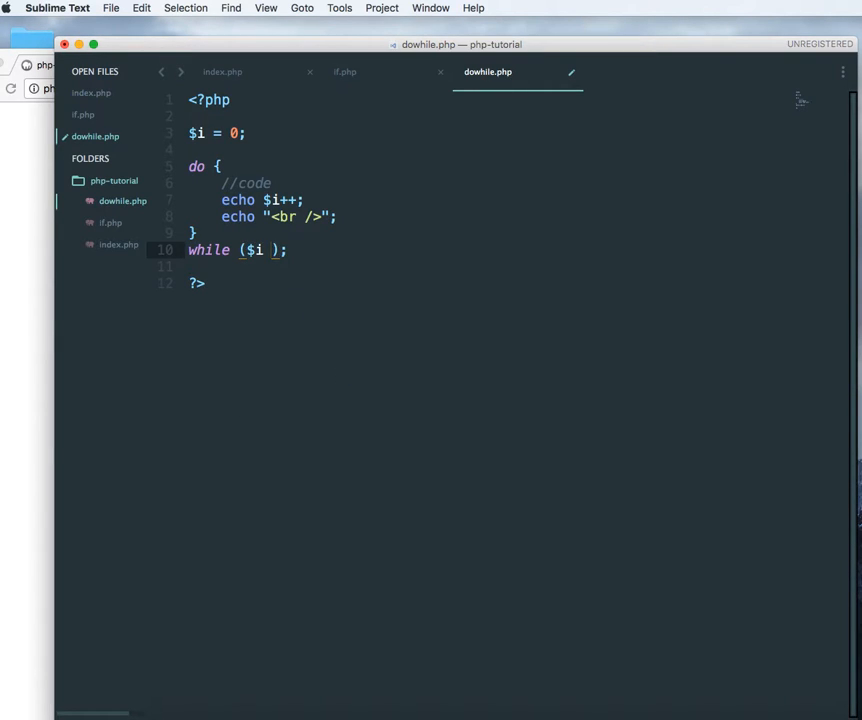
text(< 10)
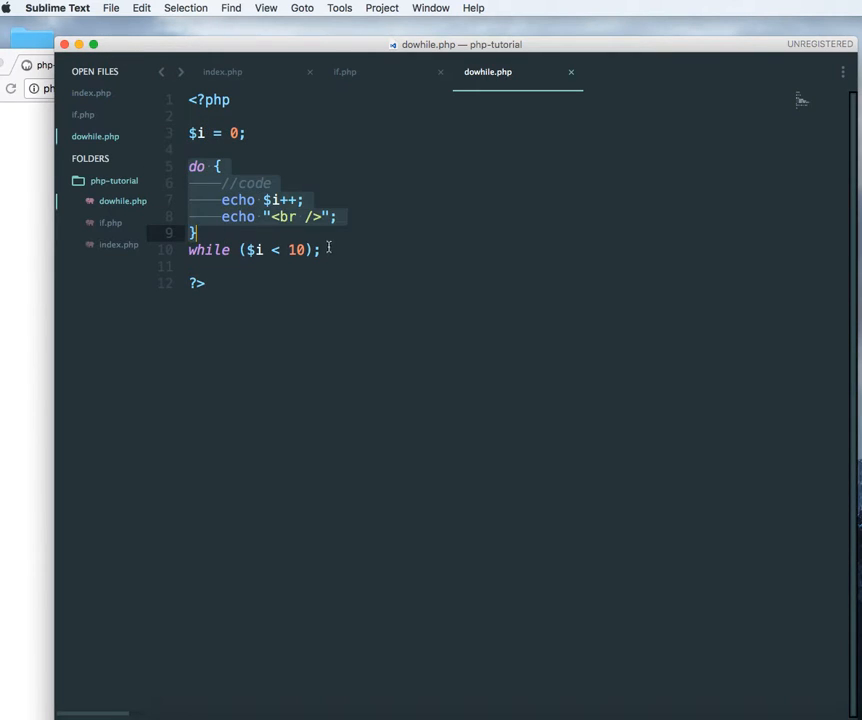
mouse_move(358, 256)
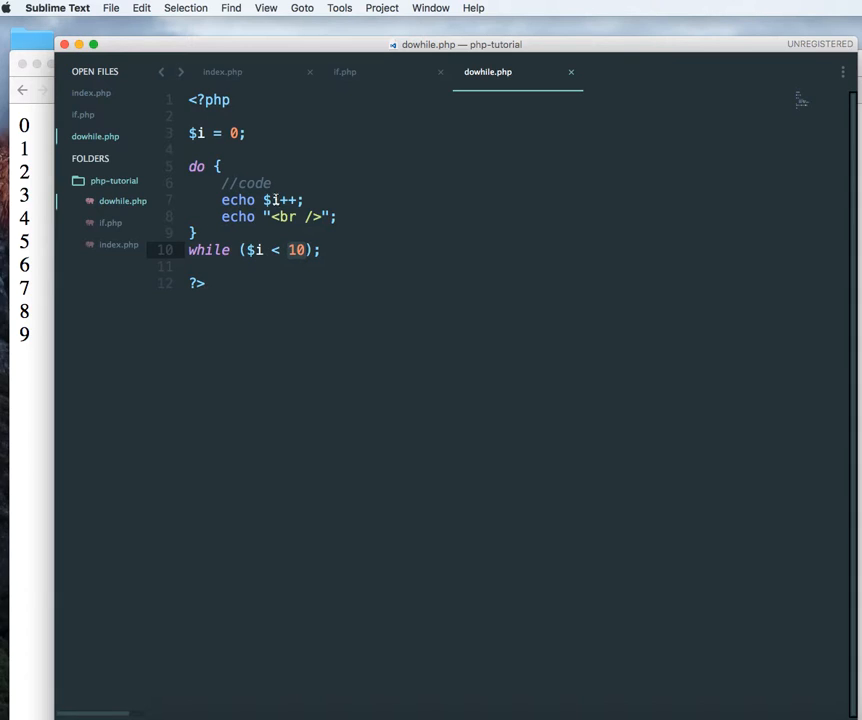
Return the cursor to the line below the do-while loop after checking the 0–9 output
click(200, 264)
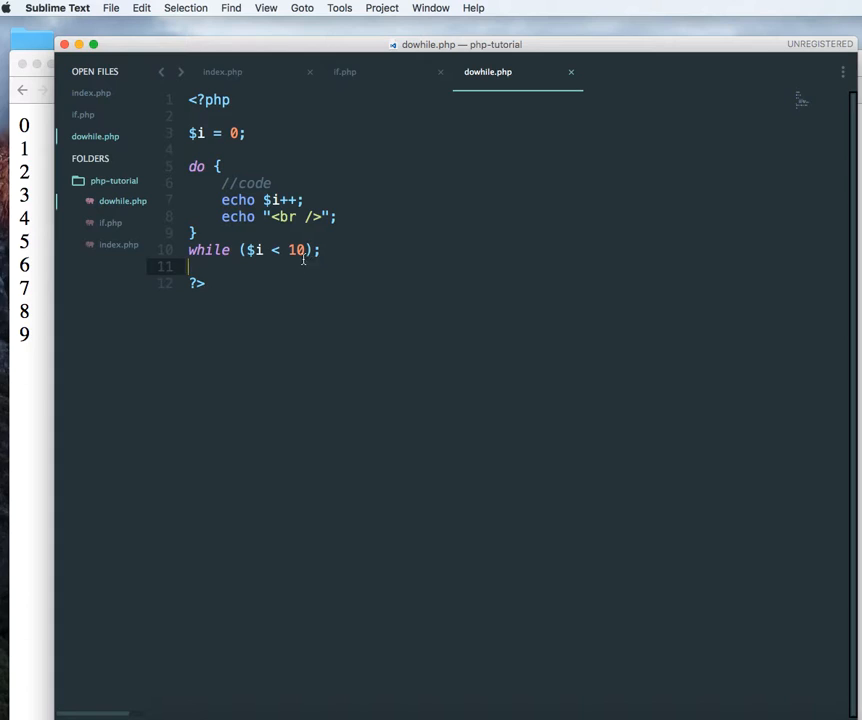
mouse_move(340, 236)
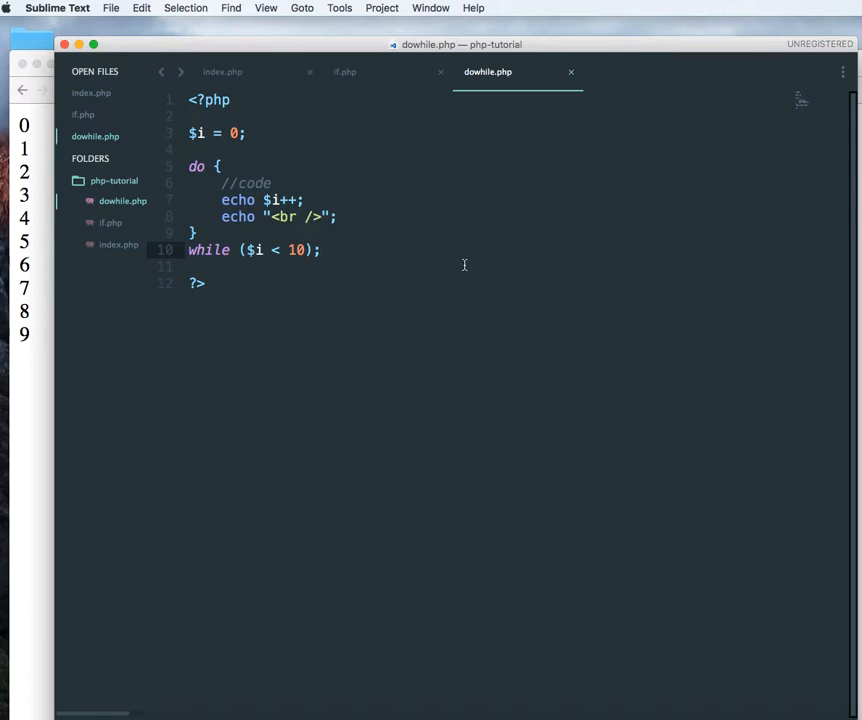
Add a //while comment and initialize $j = 0 below the do-while loop
text(//)
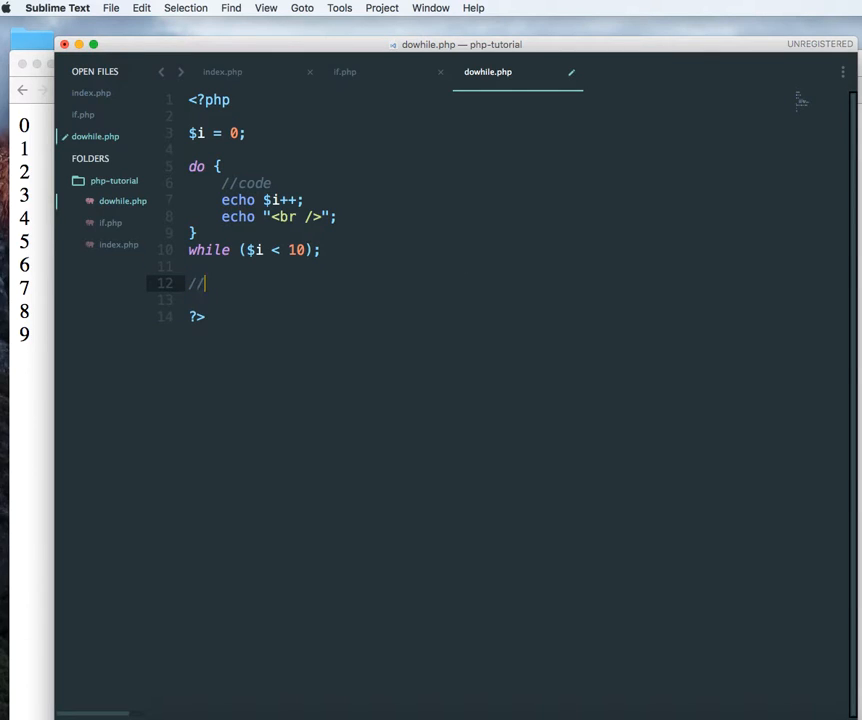
text(while)
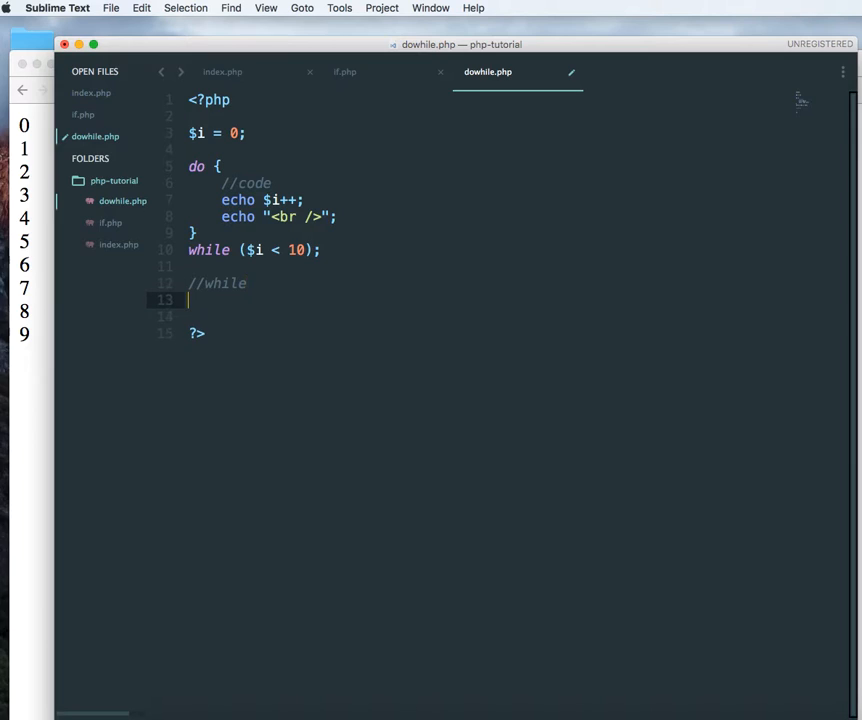
text($)
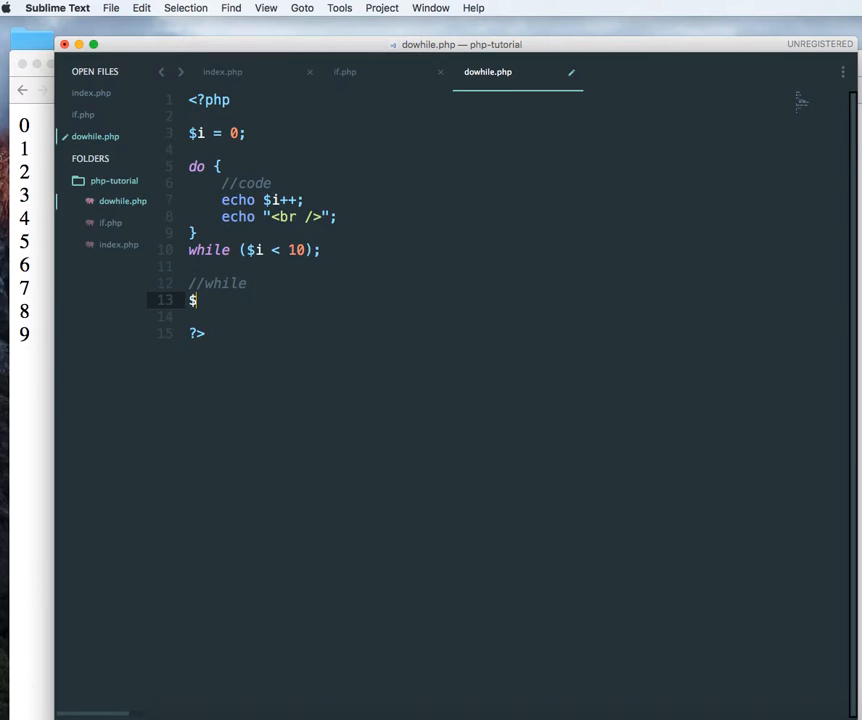
text(j =)
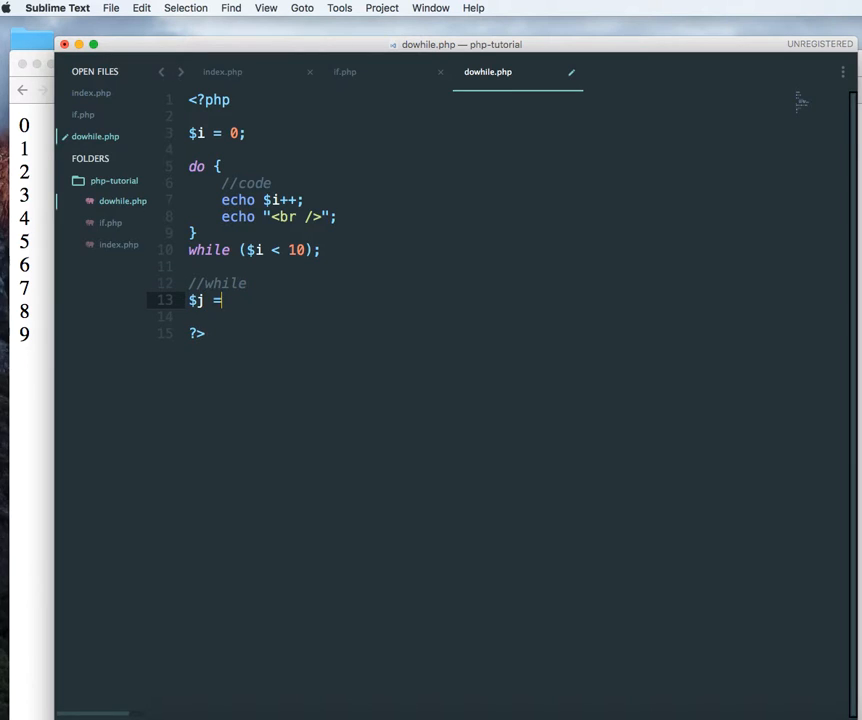
text(0;)
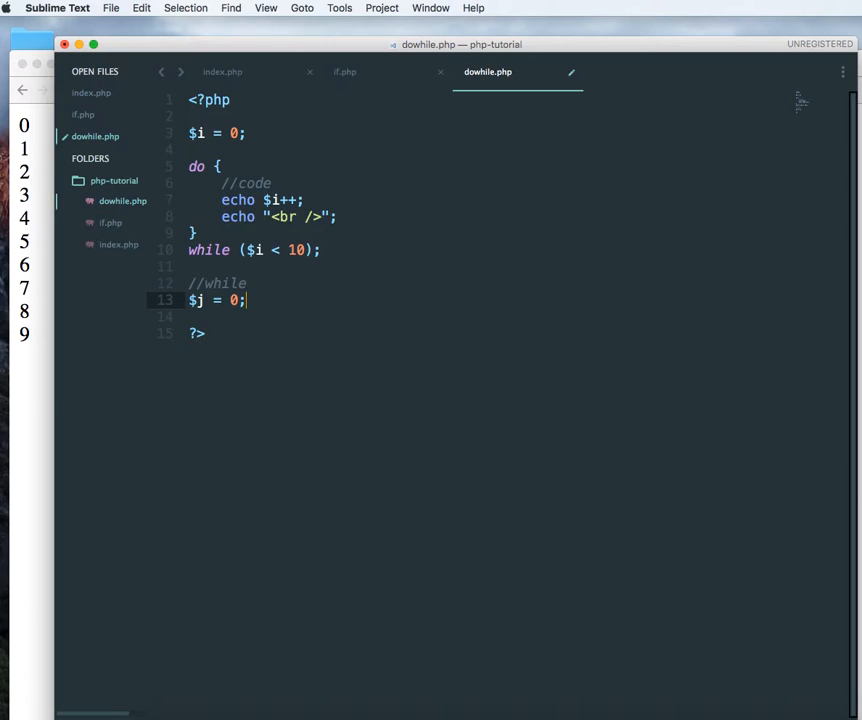
key(enter)
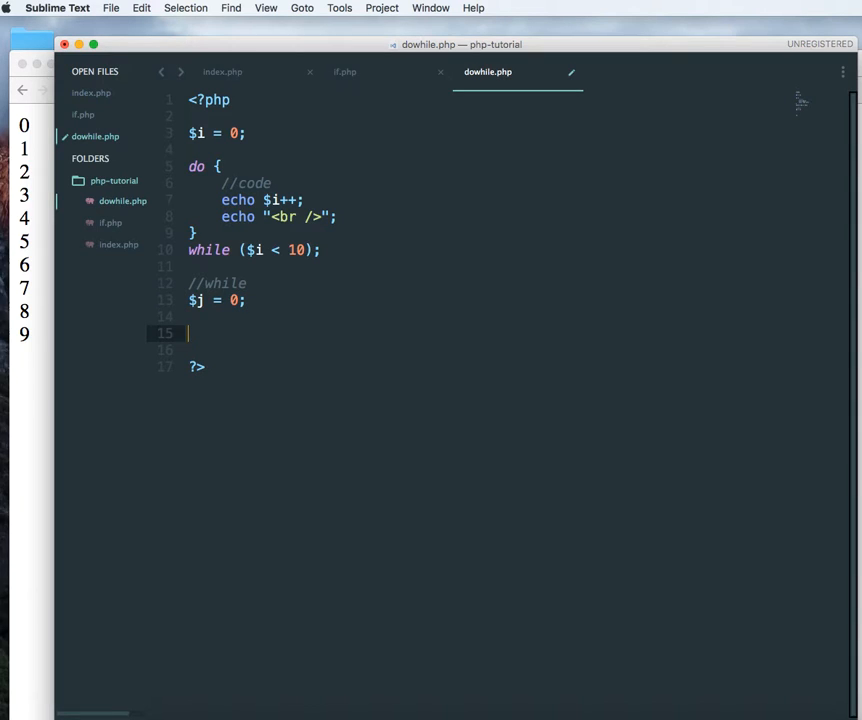
Start a while ($i < 10) { loop that will echo $j++ with line breaks
text(while ()
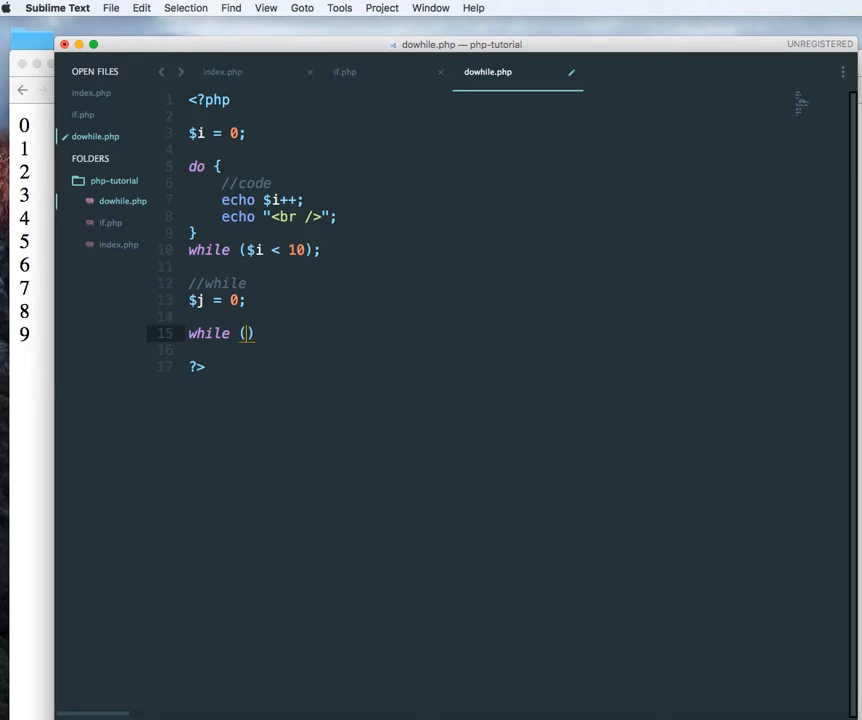
text($i <)
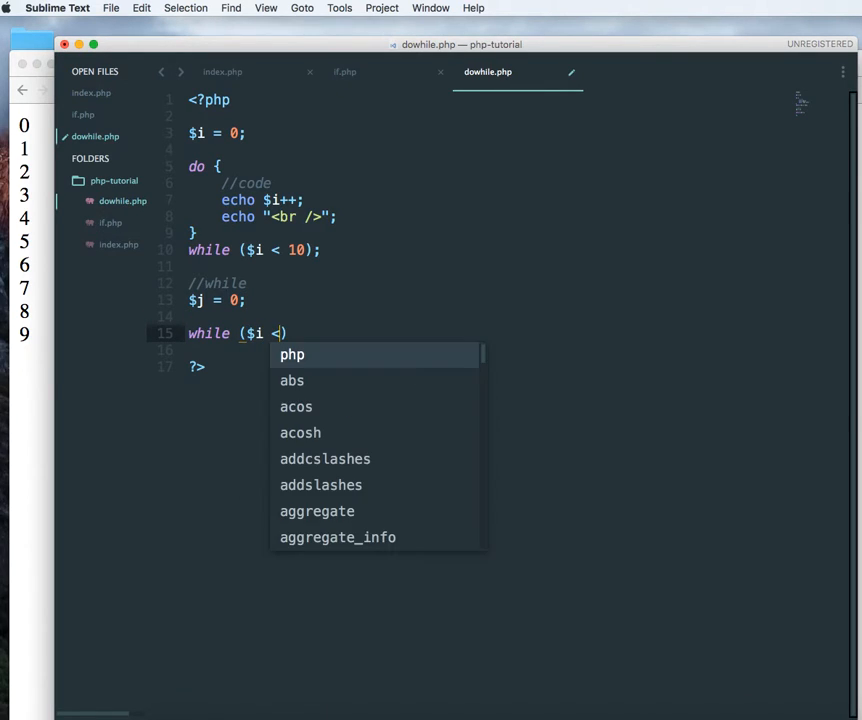
text(10)
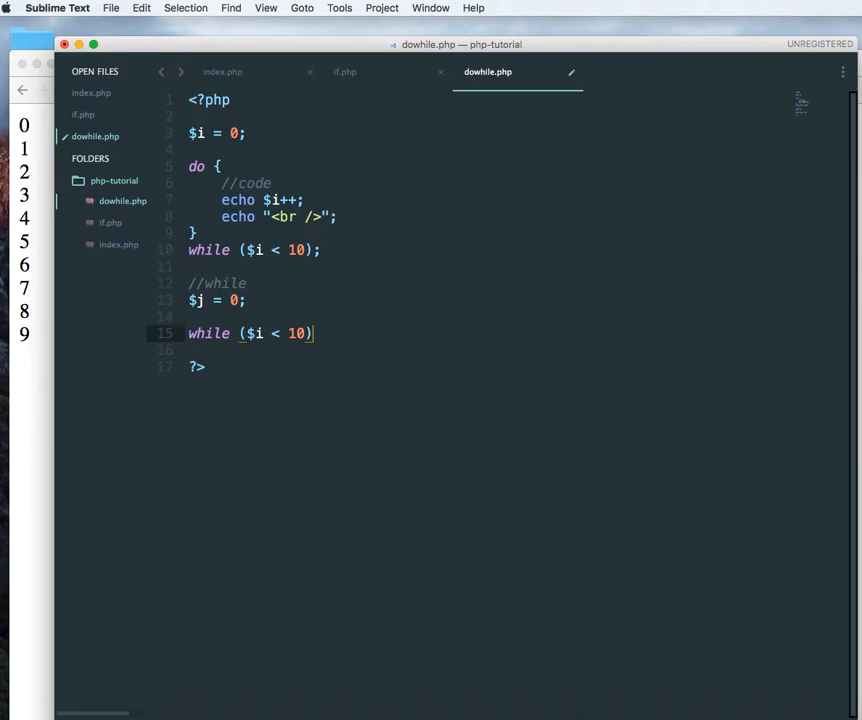
text({)
text(echo $j++;)
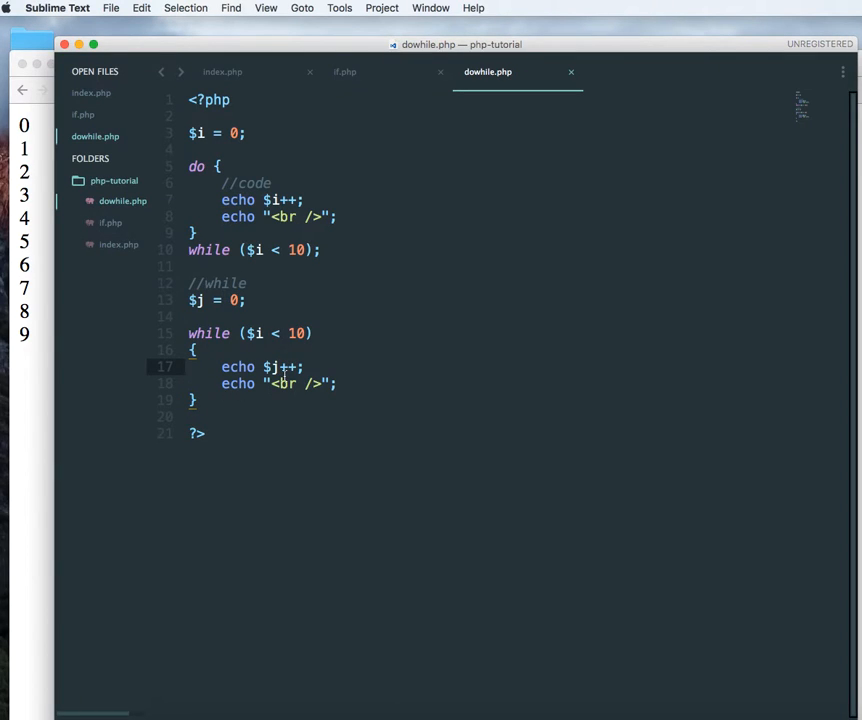
mouse_move(44, 376)
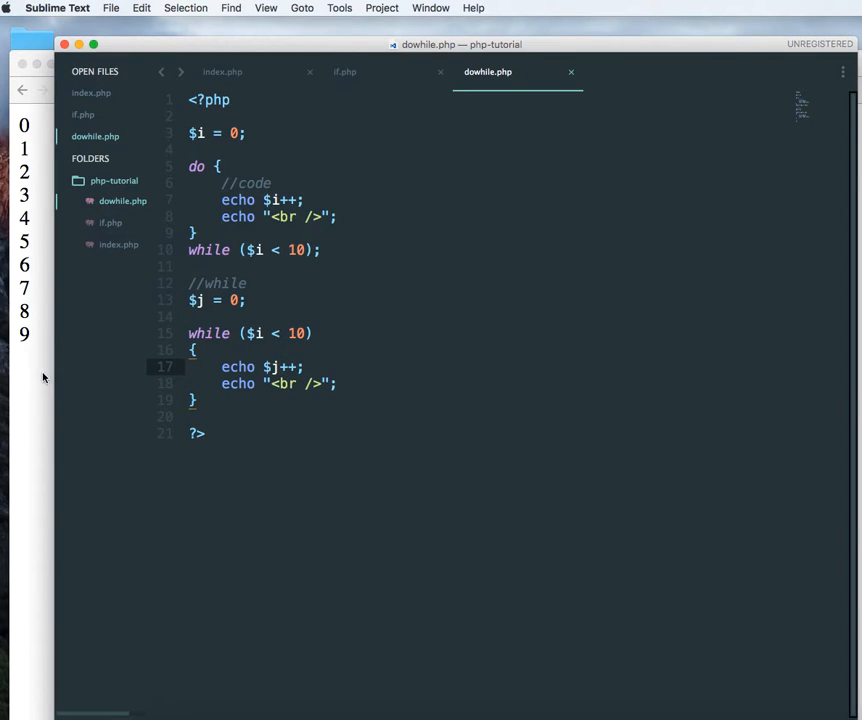
mouse_move(432, 376)
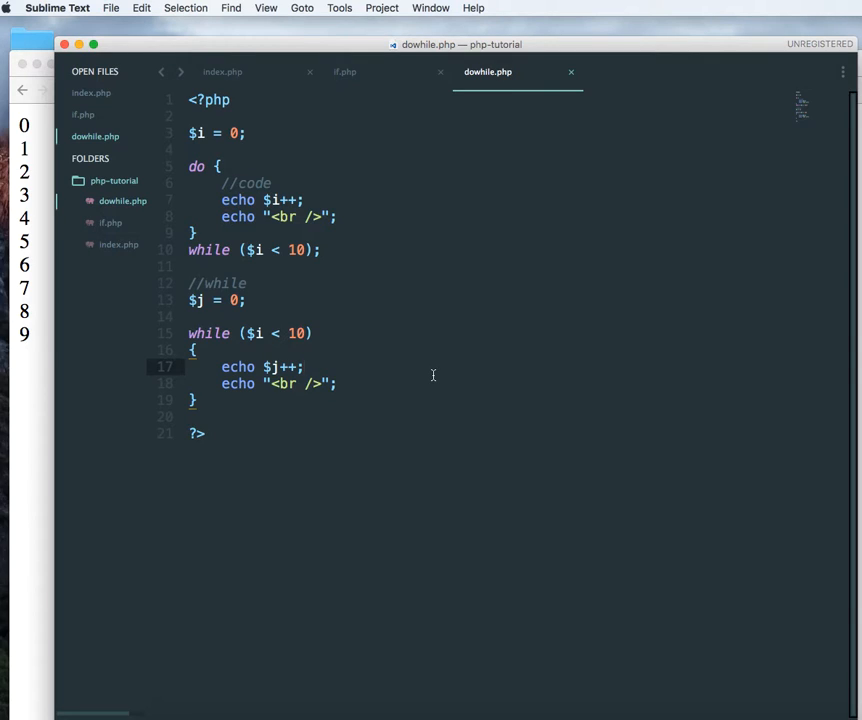
View the reloaded dowhile.php page in Chrome listing 0 through 9 twice
click(510, 300)
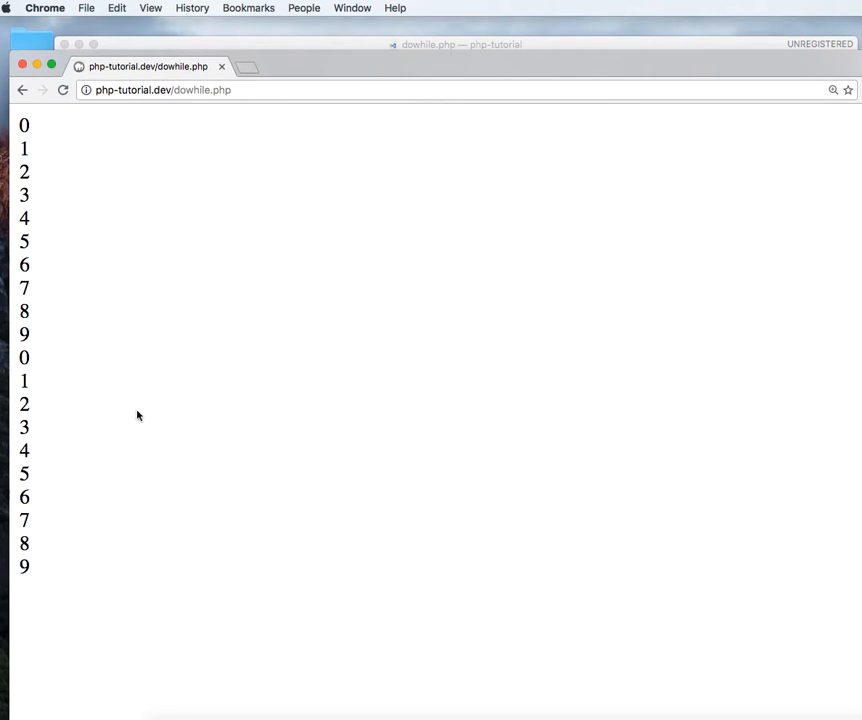
drag(24, 356, 24, 568)
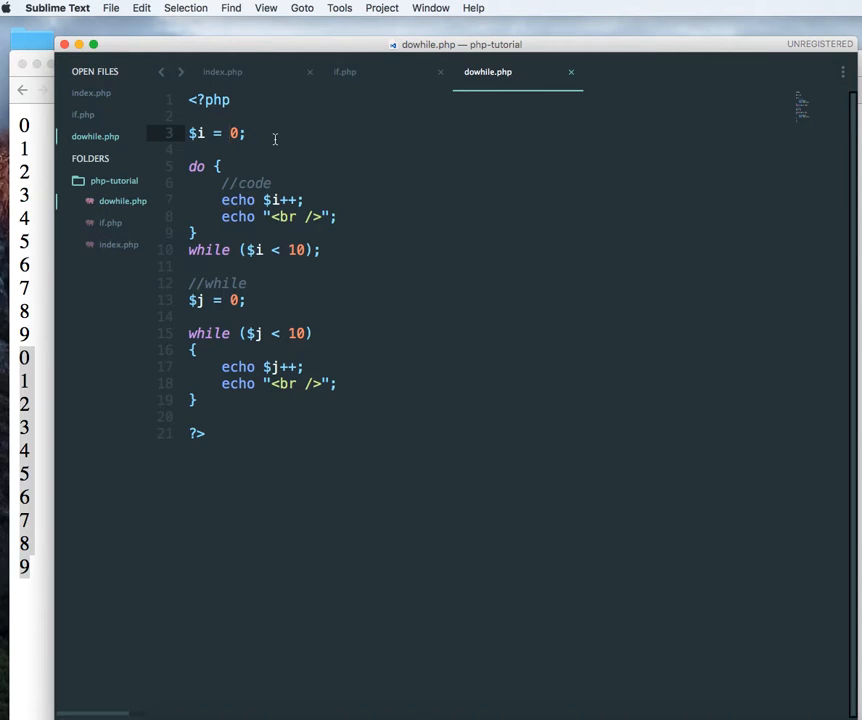
Start the counters at 10 and echo a "----------------" separator after the do-while loop
text(1)
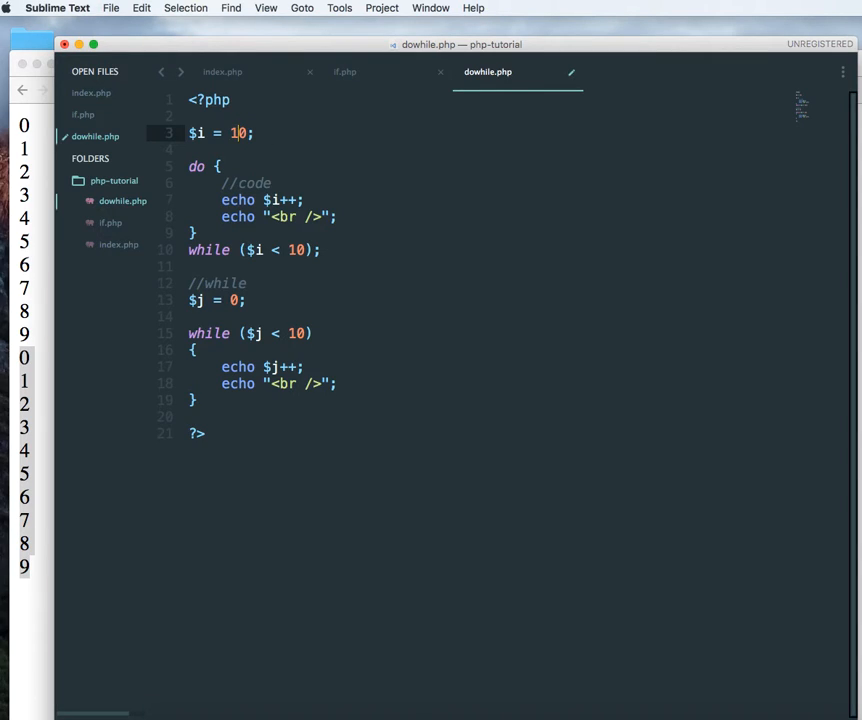
click(312, 300)
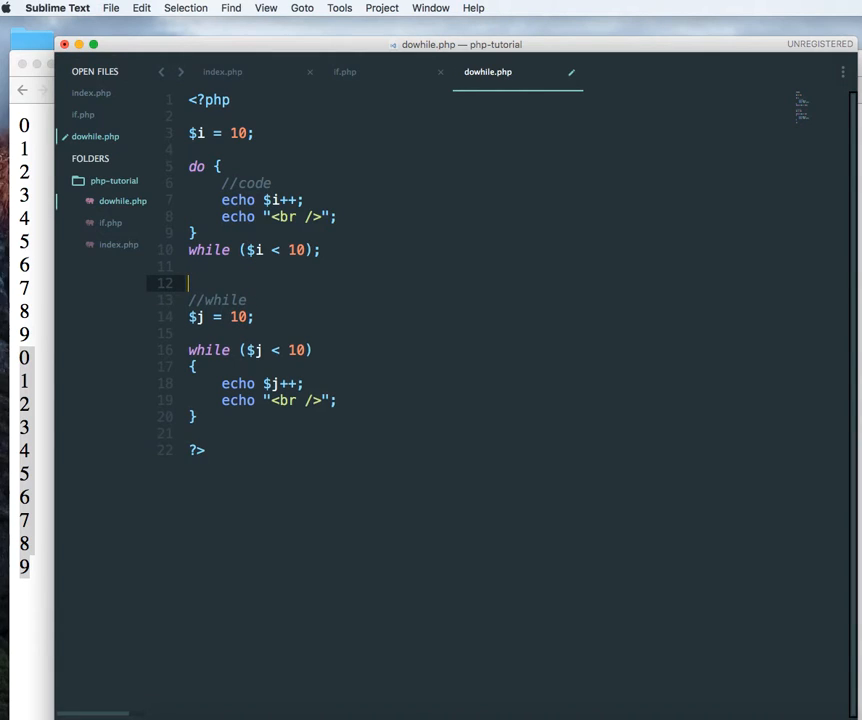
text(echo "")
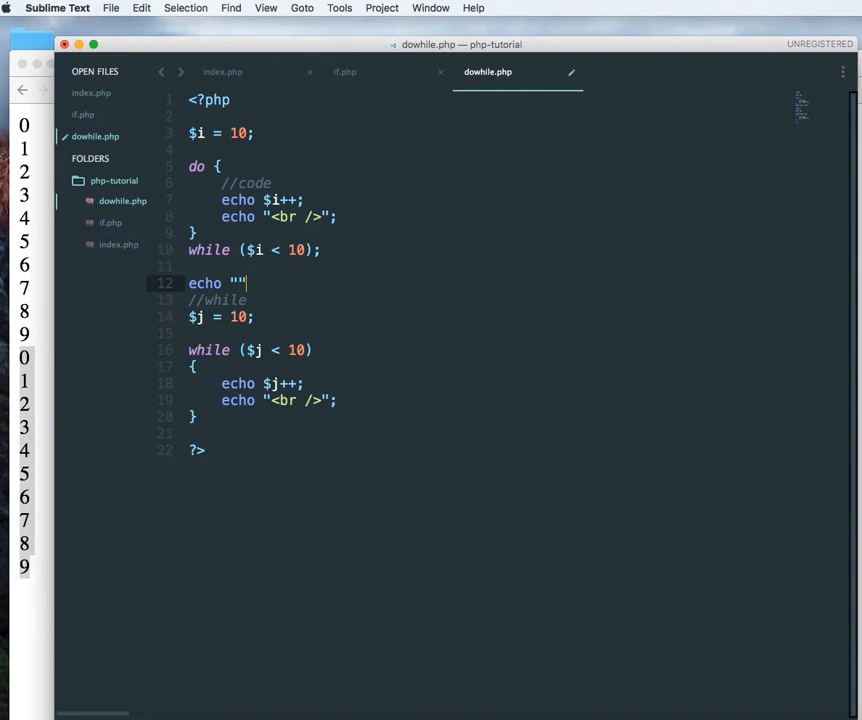
text(;)
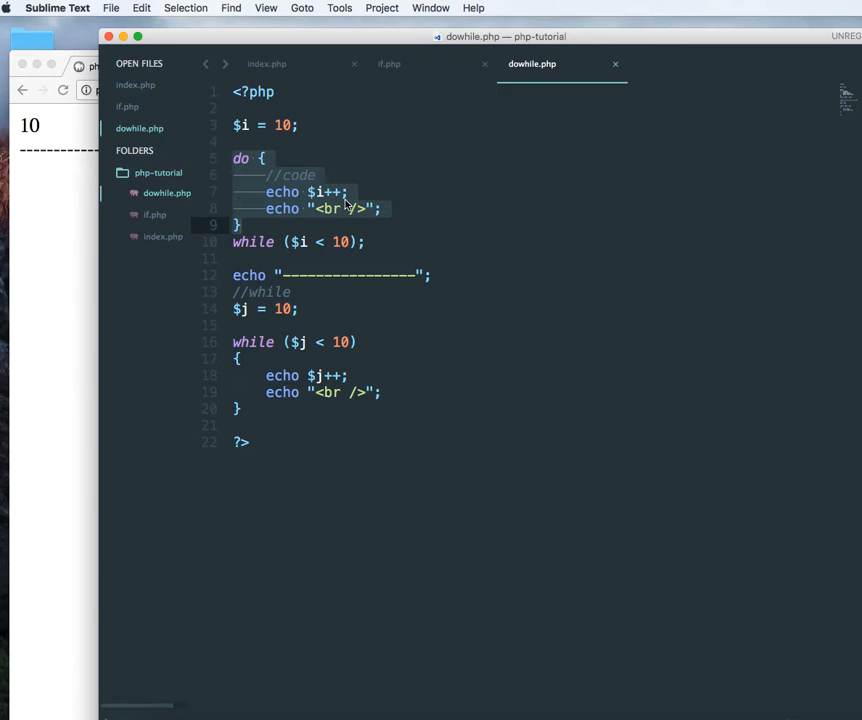
mouse_move(324, 244)
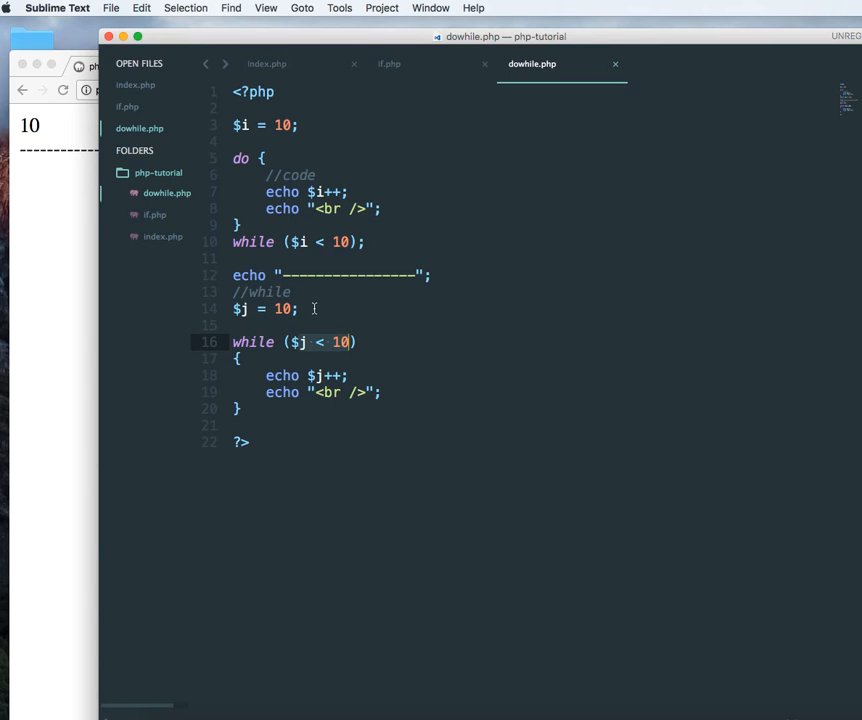
mouse_move(326, 256)
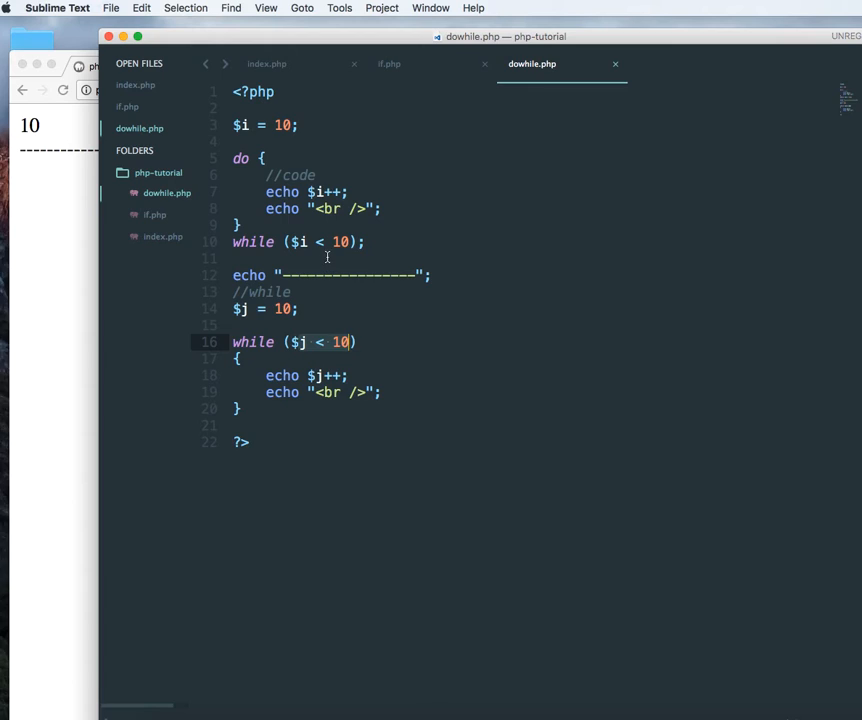
mouse_move(422, 344)
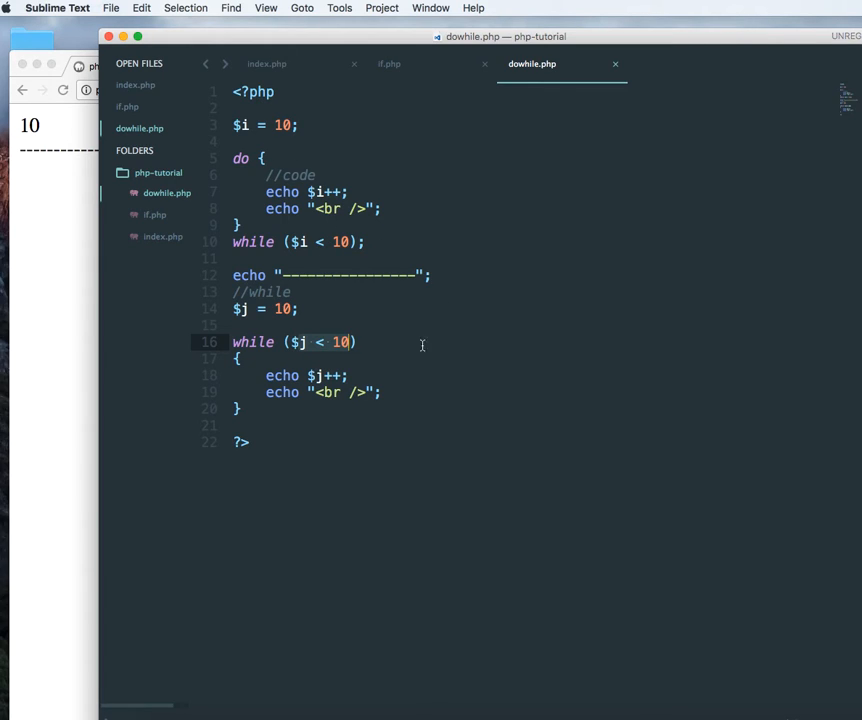
mouse_move(344, 432)
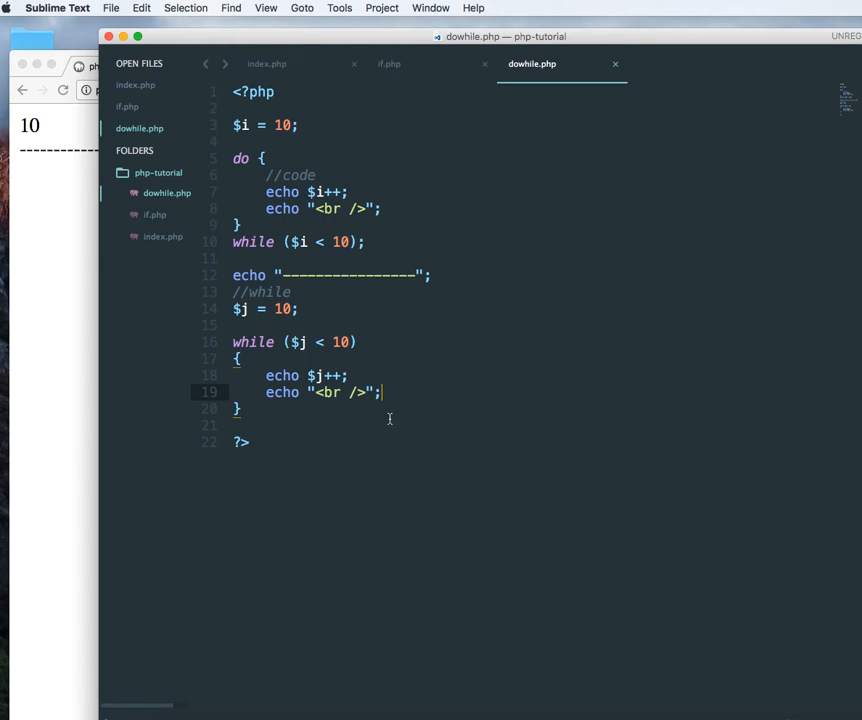
click(316, 424)
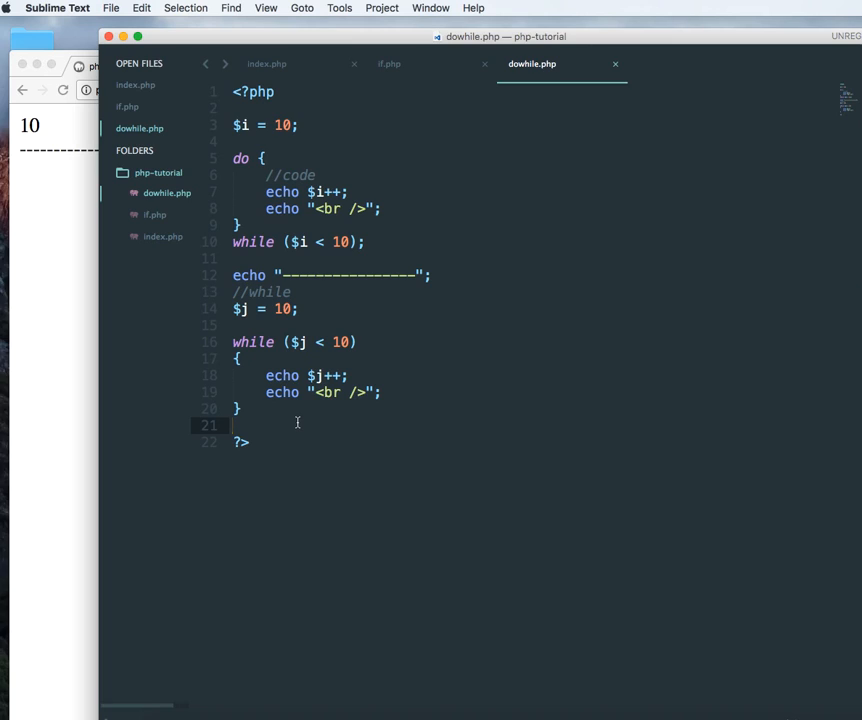
mouse_move(324, 422)
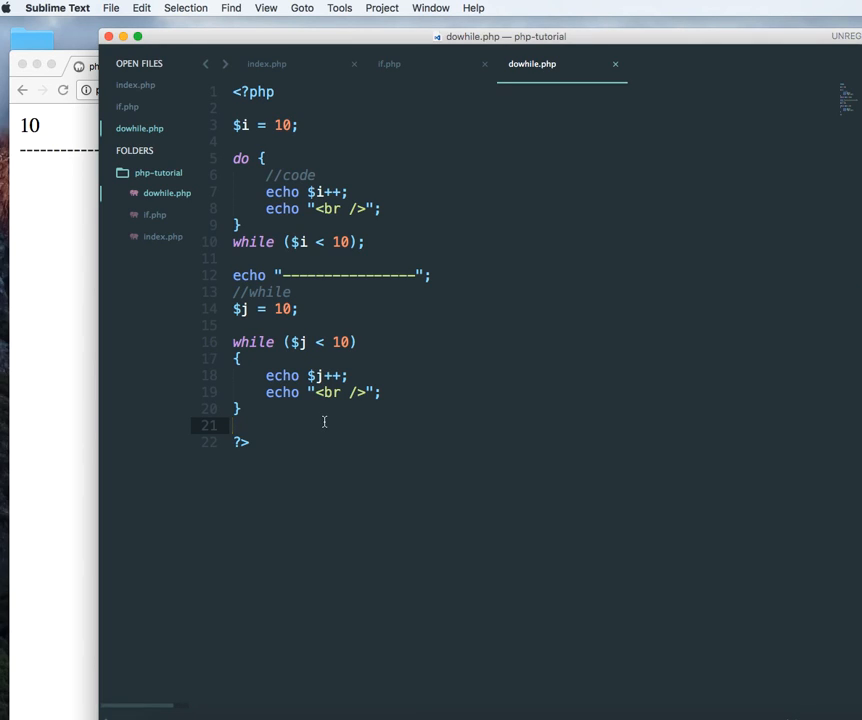